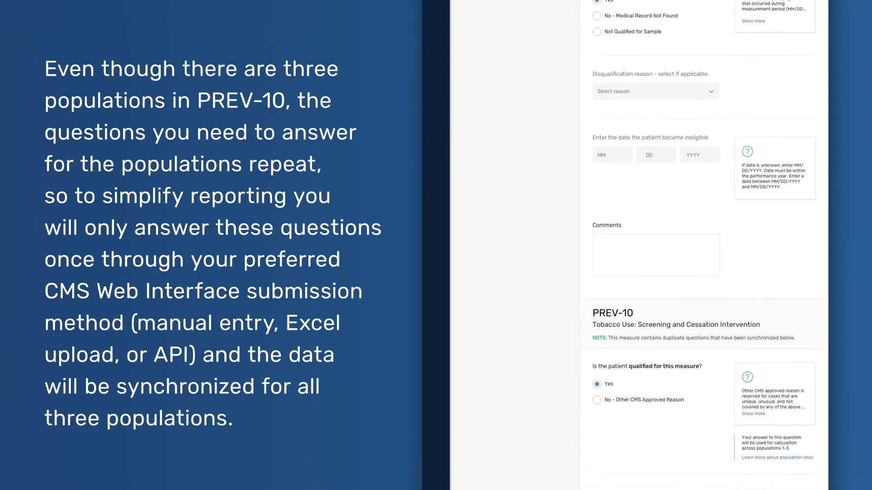
Step: Scroll through the Measure Rates report's rate cards for CARE-1 and CARE-2
scroll("down", 3)
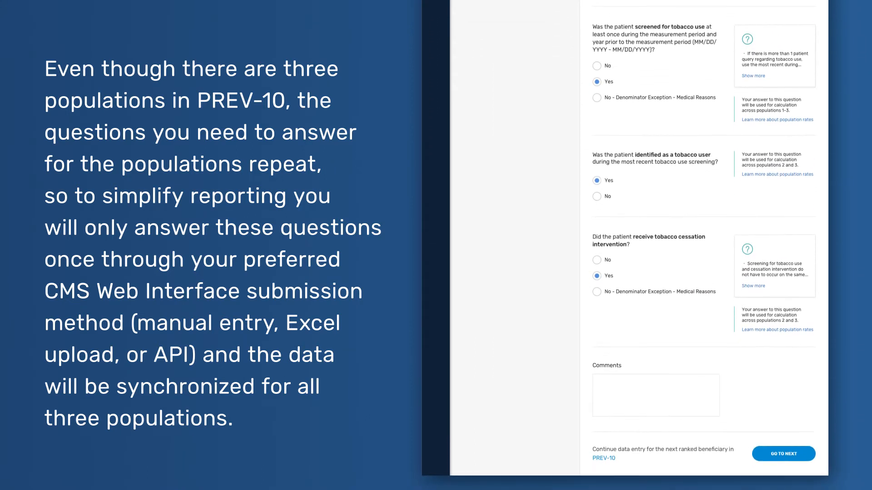
scroll("down", 3)
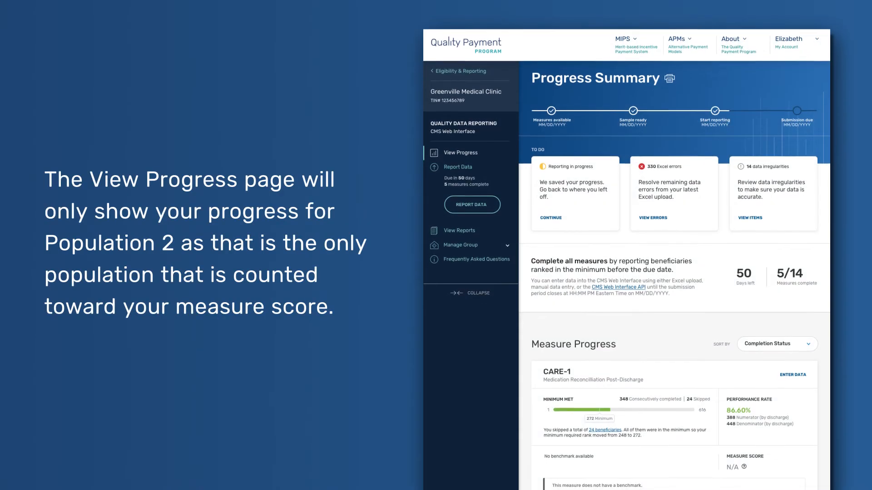
scroll("down", 3)
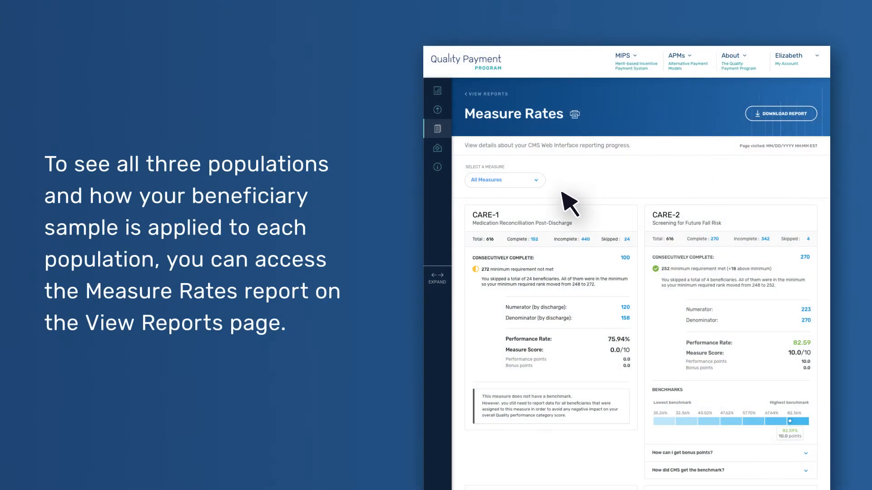
Step: Filter to PREV-10, expand all-population figures, and open the 280-beneficiary detail report
left_click(503, 180)
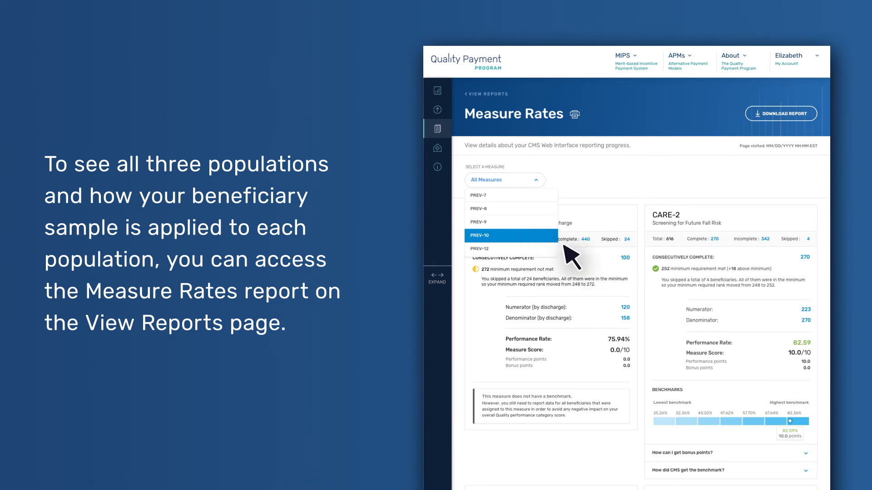
left_click(481, 235)
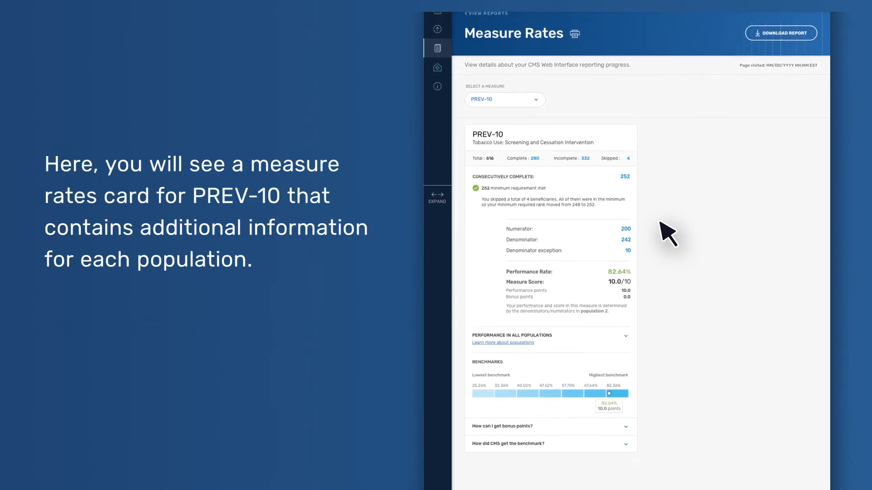
scroll("down", 3)
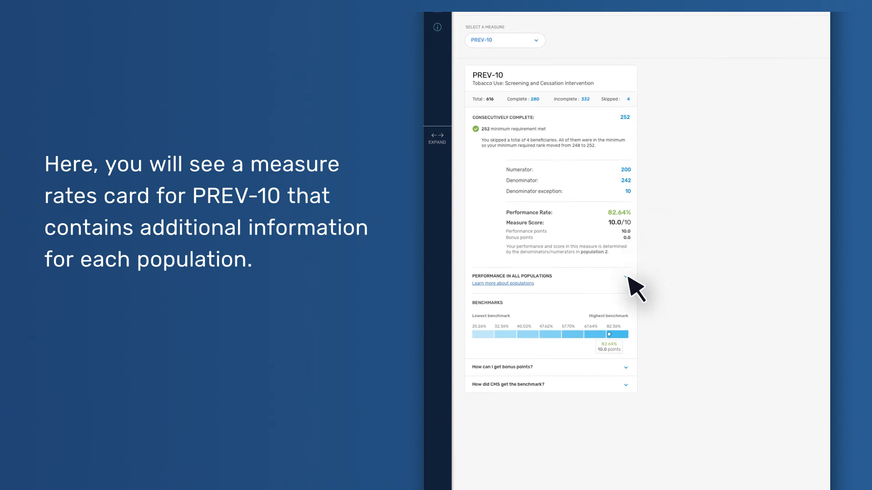
left_click(625, 278)
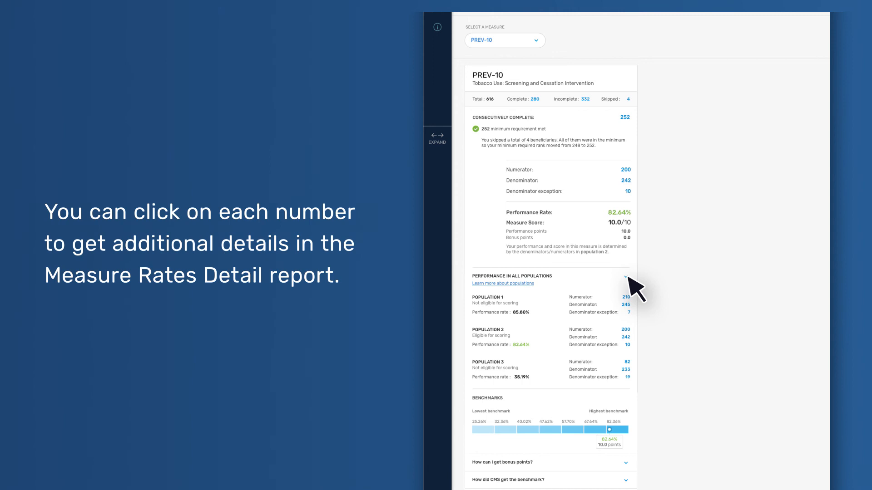
mouse_move(545, 109)
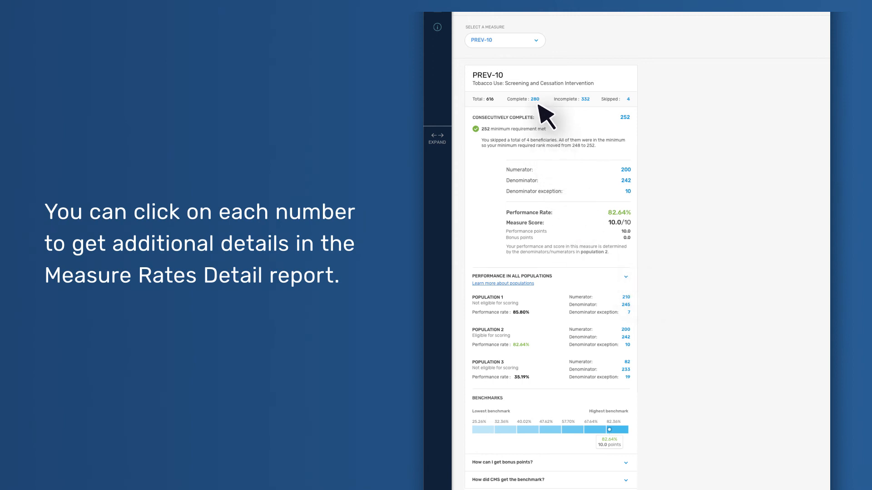
left_click(535, 99)
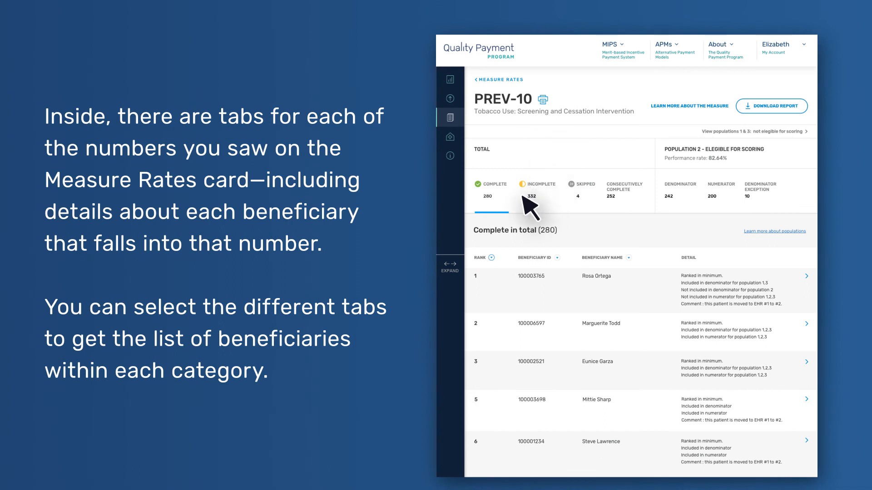
mouse_move(591, 217)
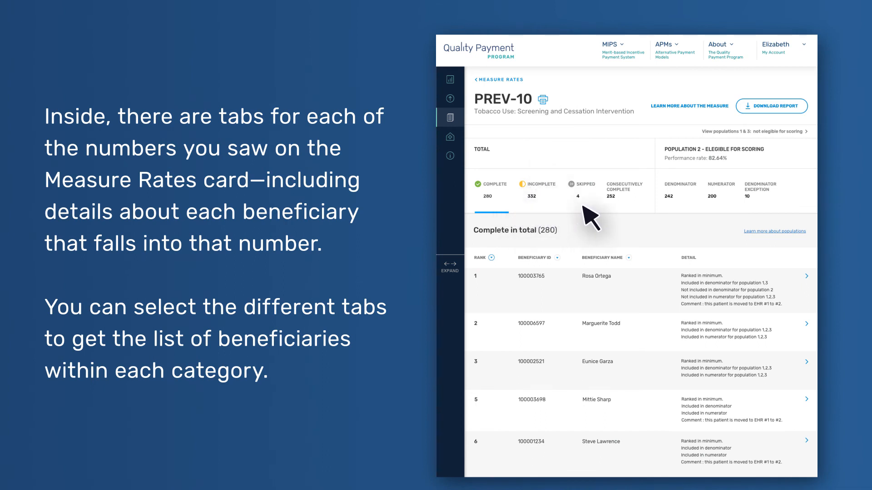
mouse_move(781, 217)
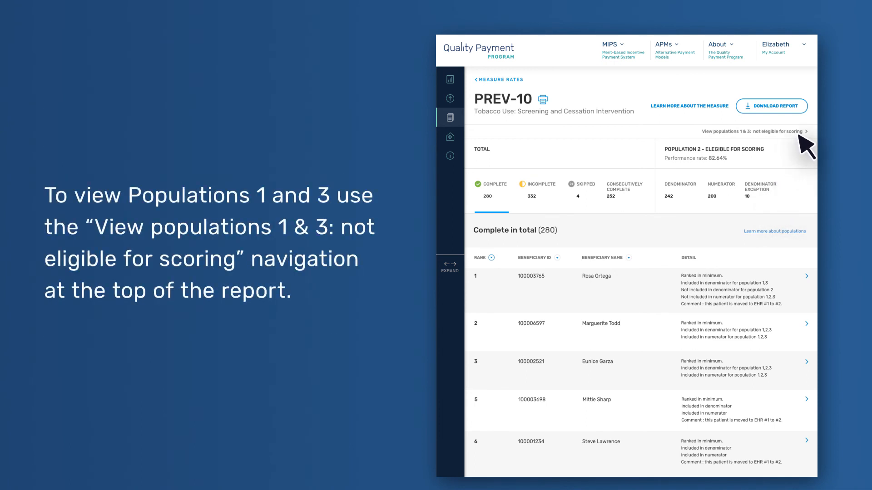
mouse_move(817, 160)
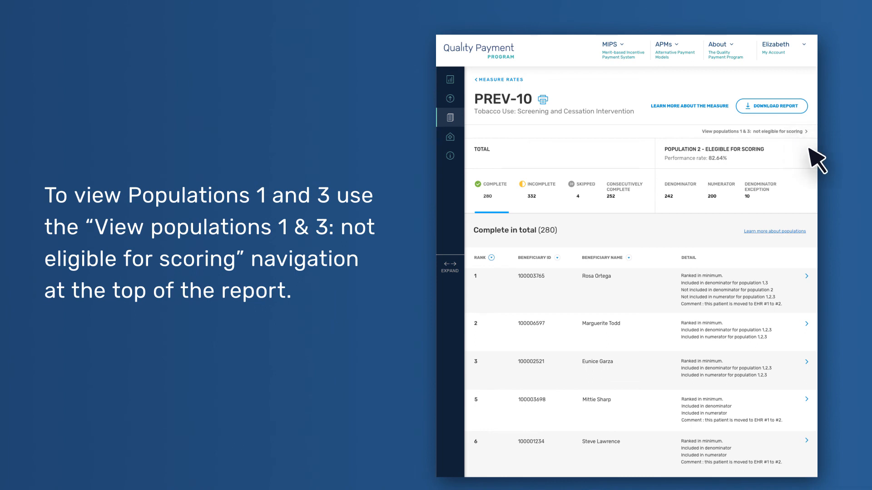
Step: Switch the PREV-10 detail report to Populations 1 and 3 (245 denominator)
left_click(753, 131)
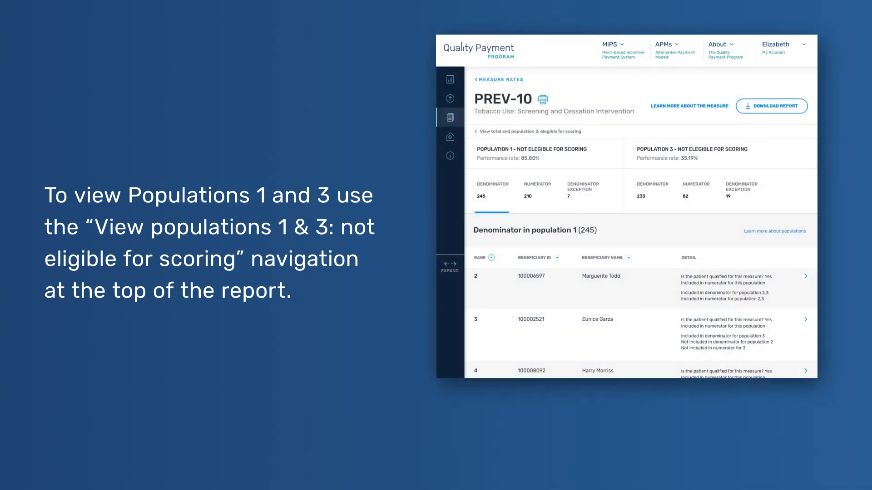